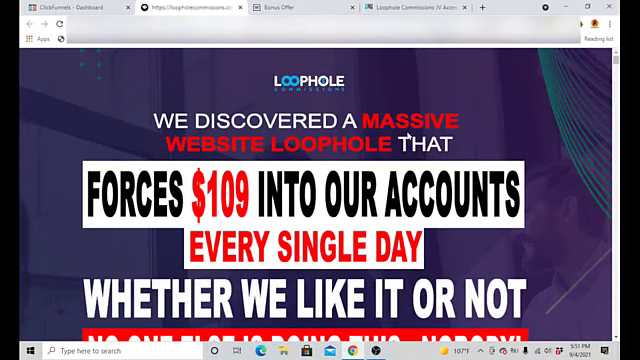
mouse_move(148, 224)
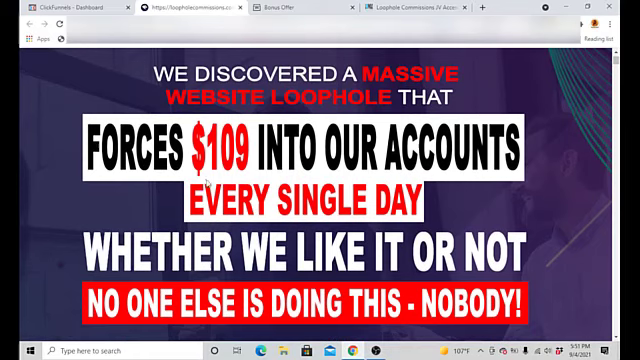
Scroll the Loophole Commissions sales page down to the video and benefits list
scroll("down", 3)
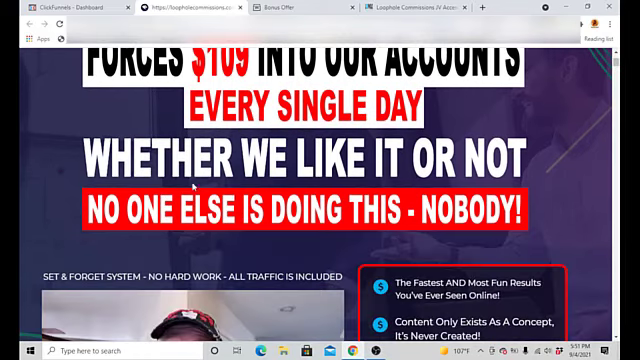
mouse_move(276, 228)
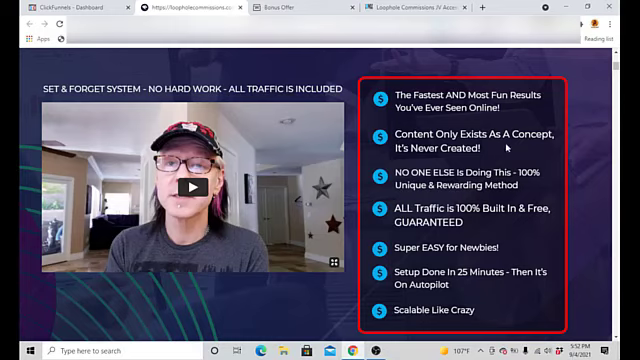
mouse_move(424, 168)
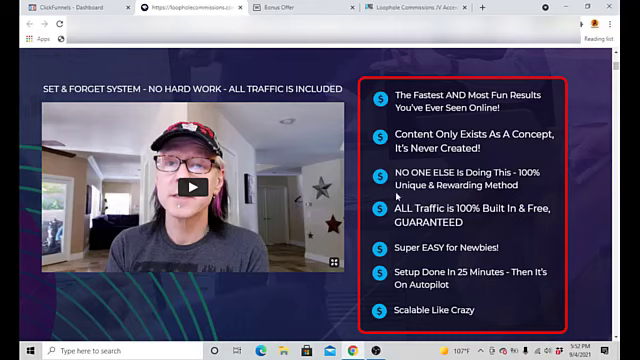
mouse_move(398, 194)
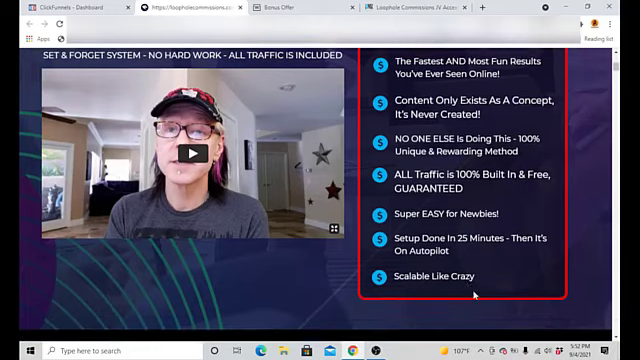
Scroll past the Get Instant Access Now offer and countdown to 'This Has Never Been Done Before'
scroll("down", 3)
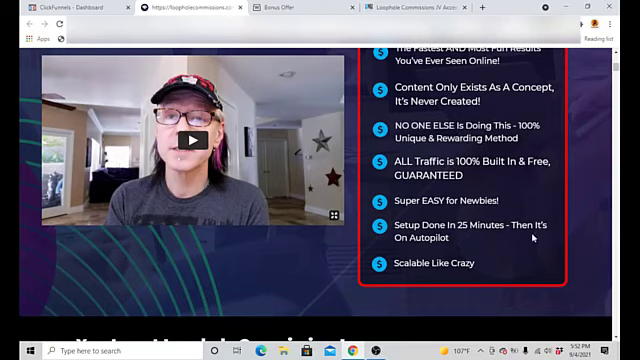
scroll("down", 3)
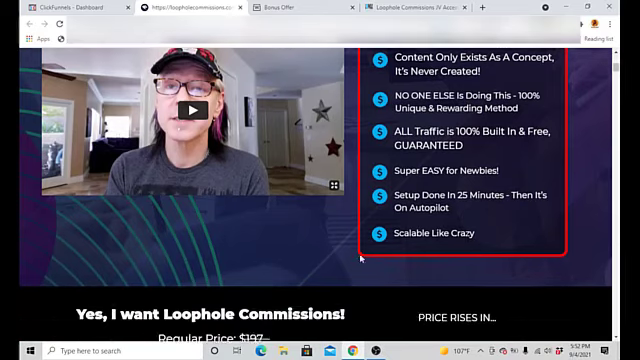
scroll("down", 3)
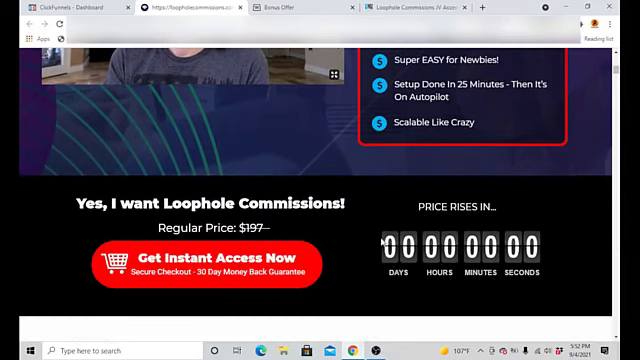
scroll("up", 3)
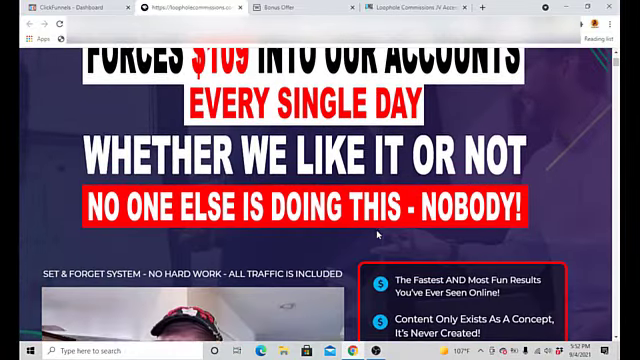
scroll("down", 3)
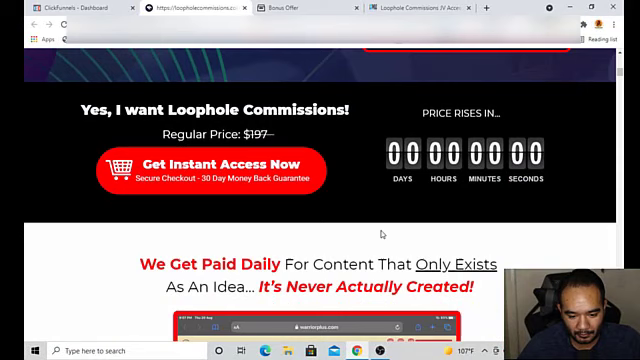
scroll("down", 3)
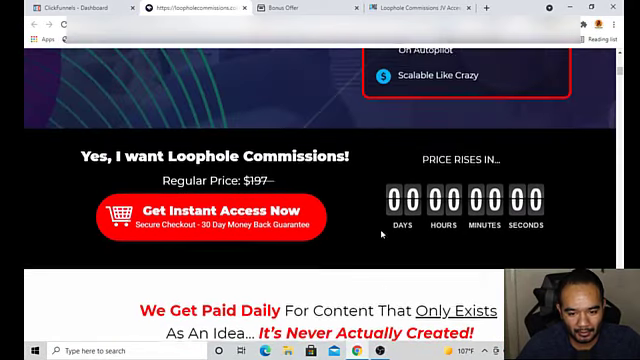
scroll("down", 3)
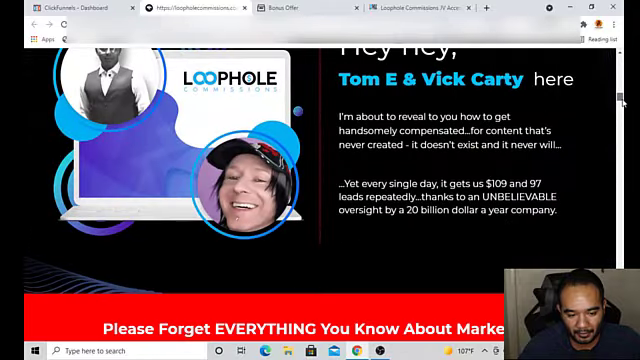
scroll("down", 3)
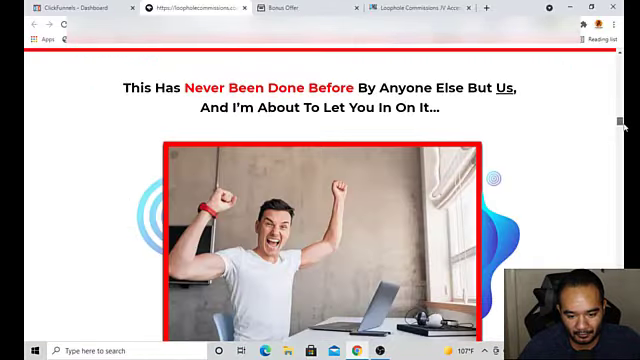
scroll("down", 3)
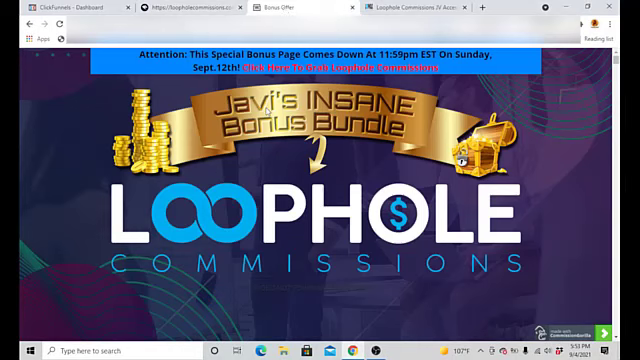
Scroll the Bonus Offer page down to its Prices & Up-Sells details
scroll("down", 3)
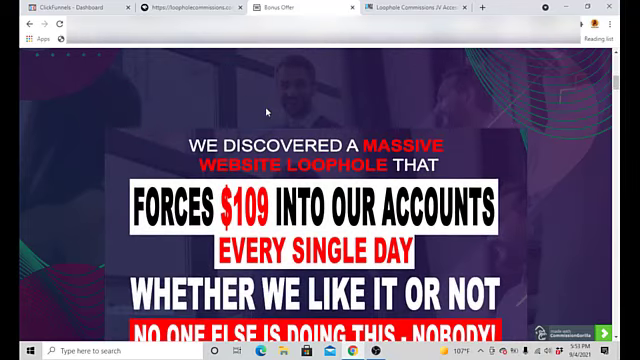
scroll("down", 3)
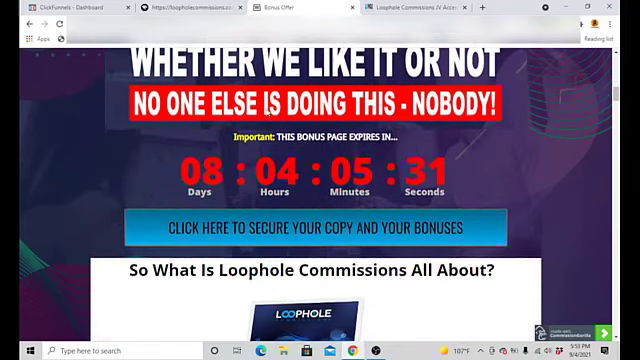
scroll("up", 3)
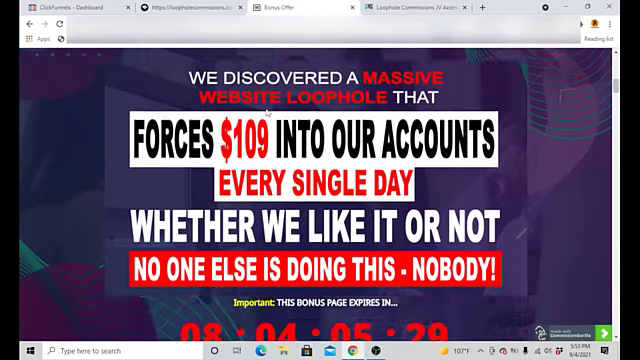
scroll("down", 3)
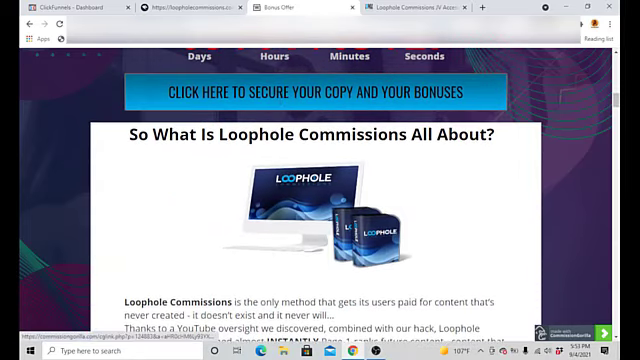
scroll("up", 3)
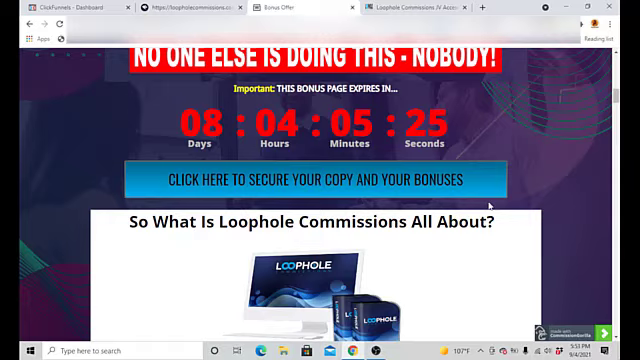
scroll("down", 3)
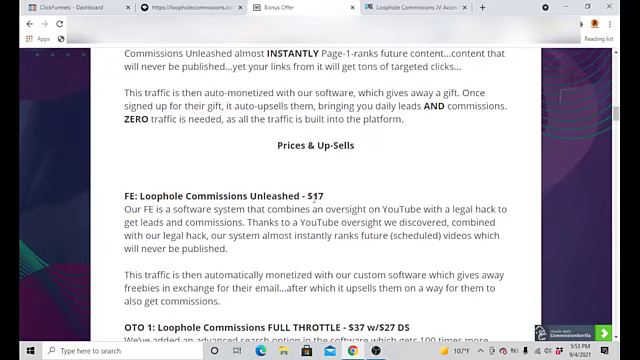
Continue down to the bonus bundle, reaching Bonus #1, My Traffic Strategies
scroll("down", 3)
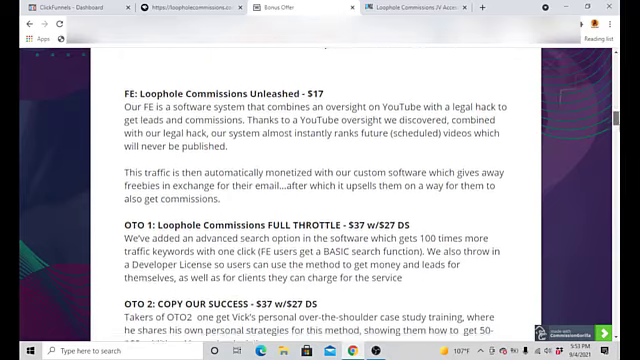
scroll("down", 3)
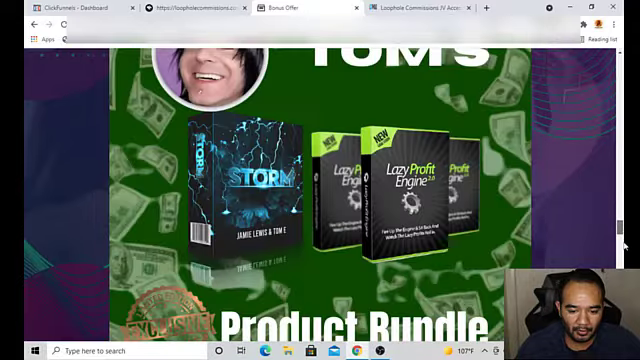
scroll("down", 3)
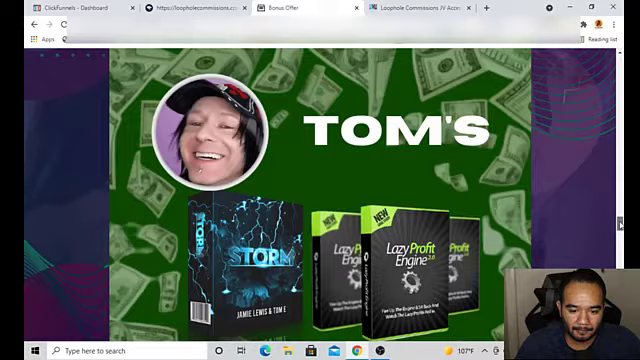
scroll("down", 3)
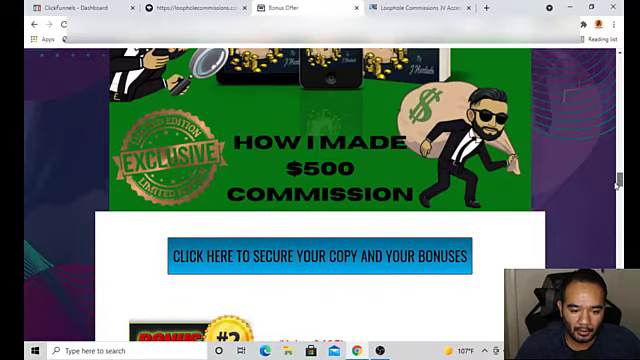
scroll("down", 3)
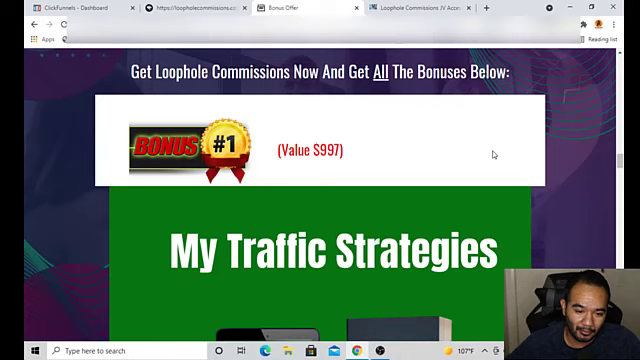
Scroll past the sales graphic to Bonus #2, Where to Find High Quality Backlinks
scroll("down", 3)
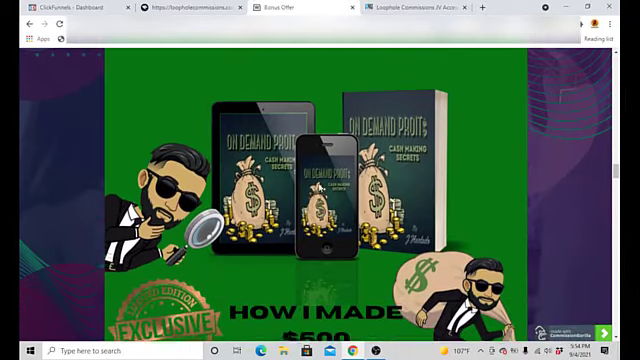
scroll("down", 3)
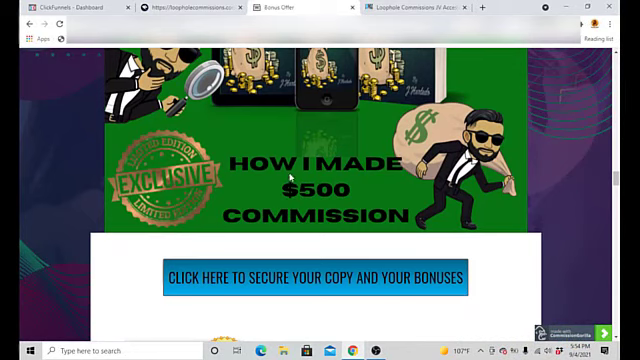
scroll("down", 3)
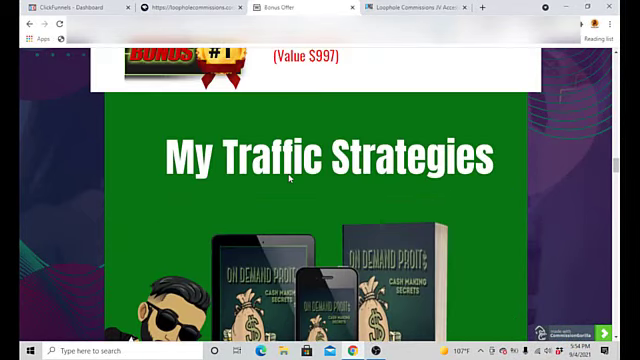
scroll("down", 3)
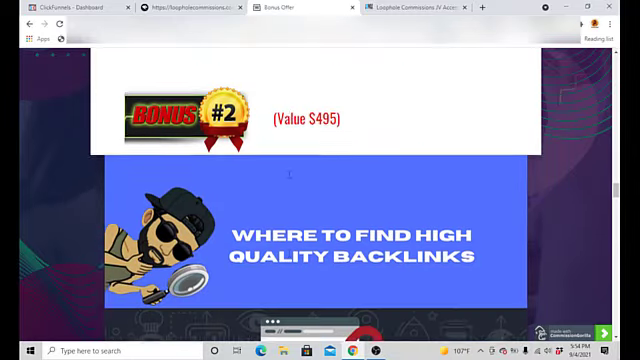
scroll("down", 3)
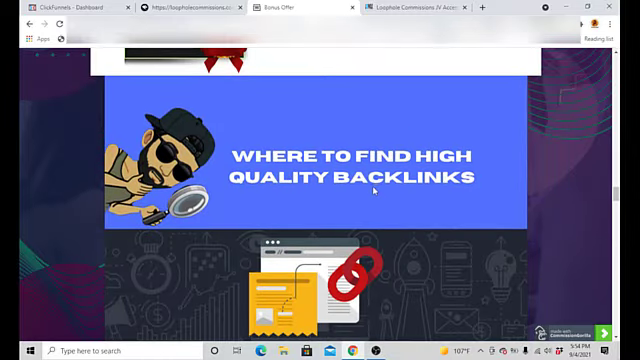
scroll("down", 3)
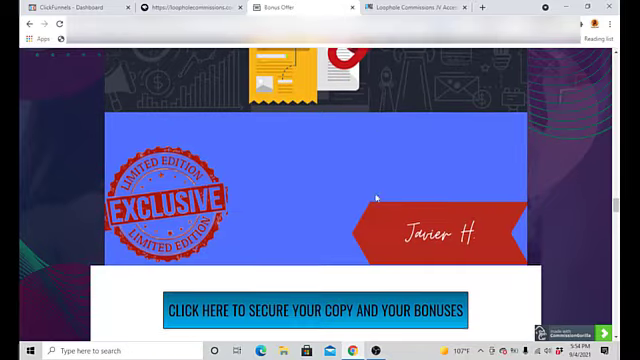
scroll("down", 3)
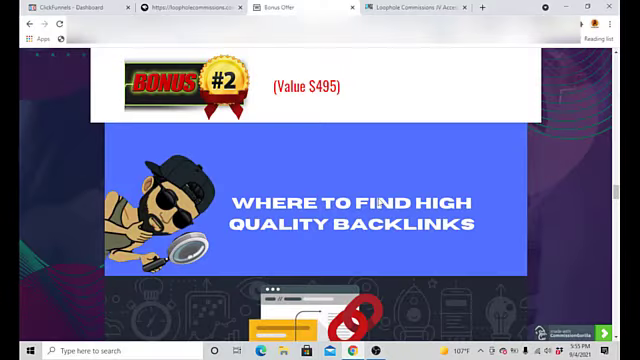
scroll("down", 3)
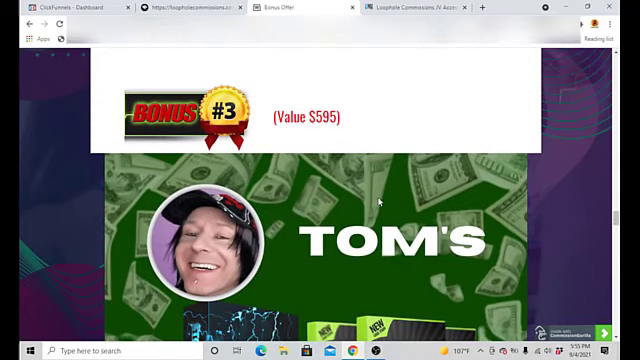
Scroll through Bonus #3, Tom's Product Bundle, down to the Vendor Bonuses section
scroll("down", 3)
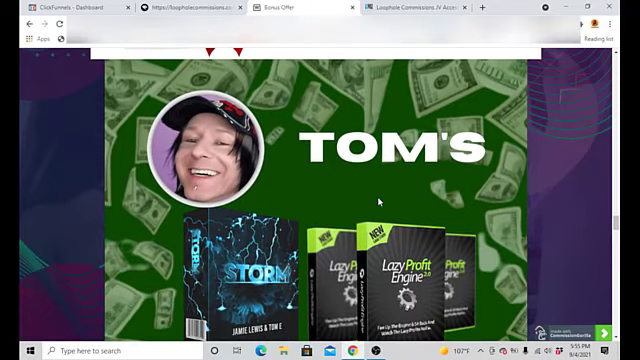
scroll("down", 3)
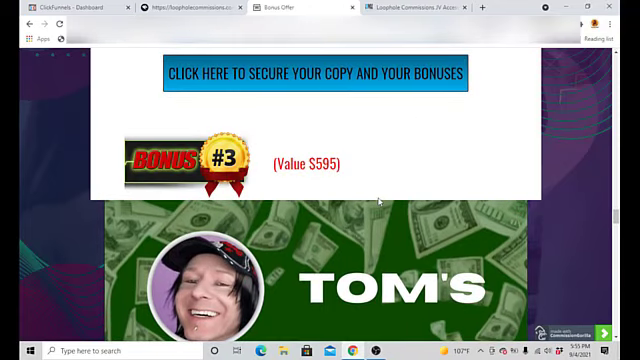
scroll("down", 3)
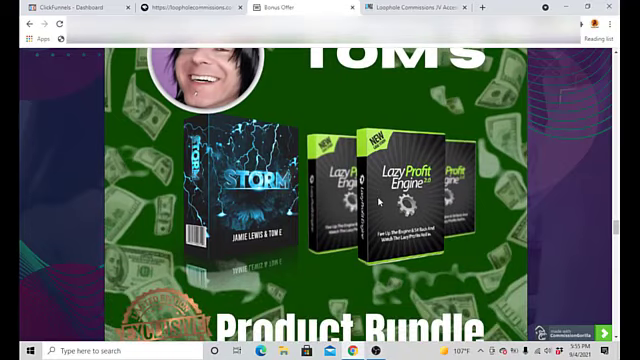
scroll("down", 3)
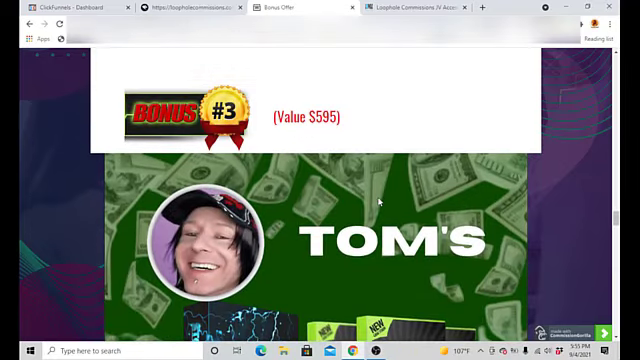
scroll("down", 3)
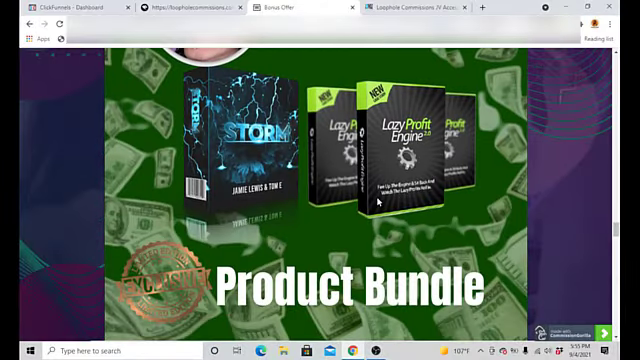
scroll("down", 3)
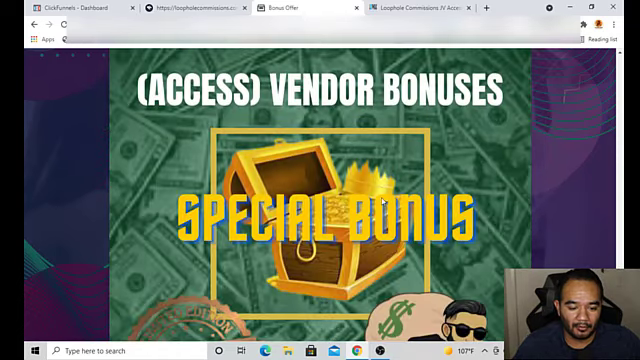
Scroll past Bonus #4 and the countdown to Prices & Up-Sells with its $37 front end and OTOs
scroll("down", 3)
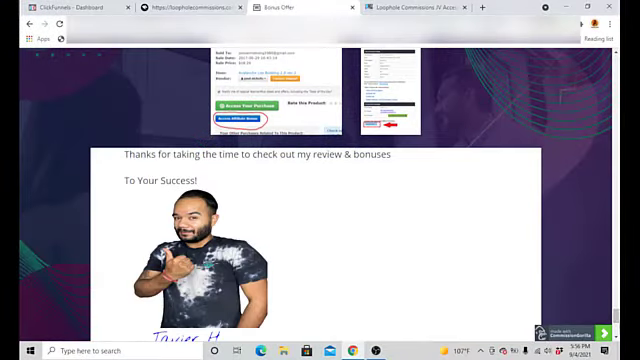
scroll("down", 3)
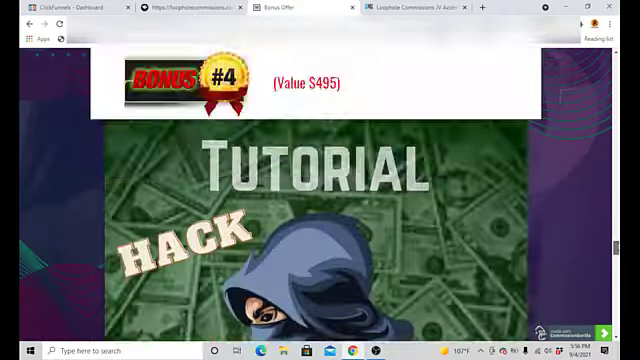
scroll("down", 3)
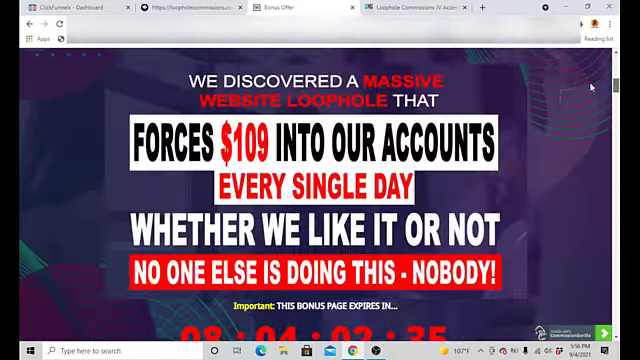
scroll("down", 3)
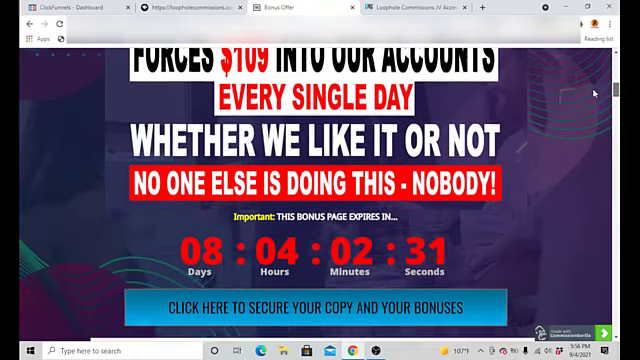
scroll("down", 3)
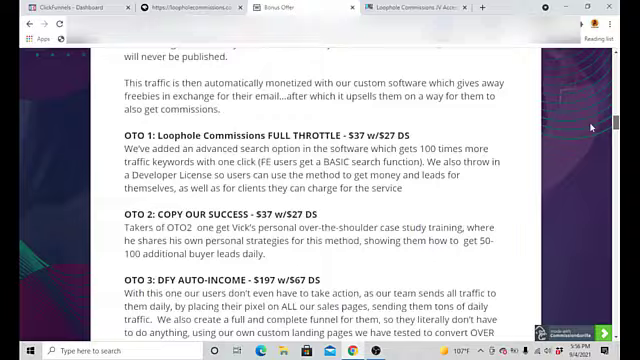
scroll("down", 3)
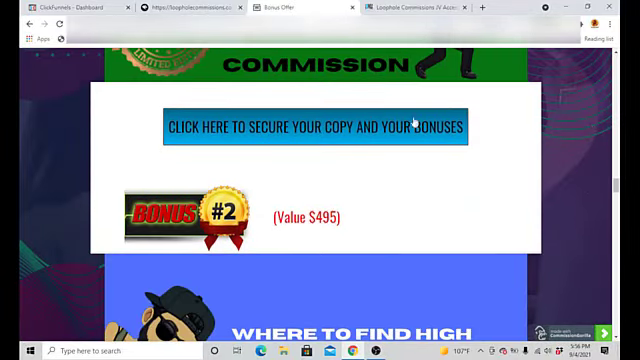
scroll("down", 3)
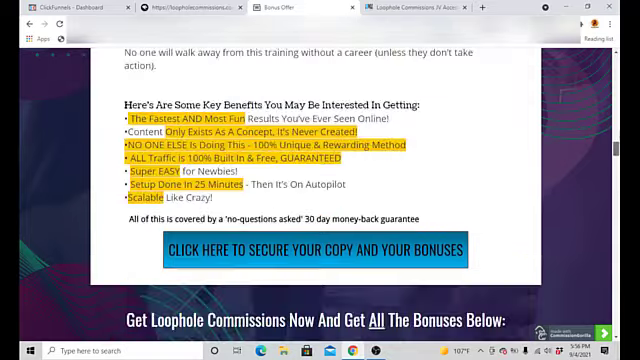
scroll("down", 3)
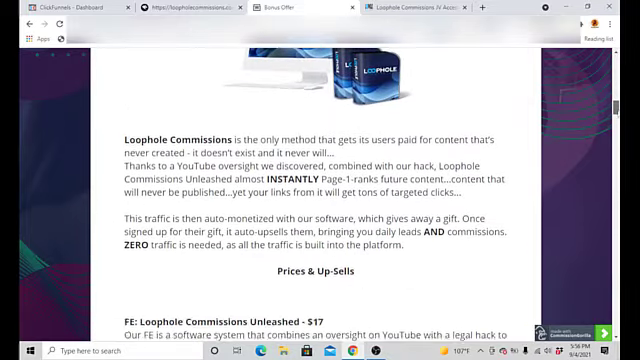
scroll("down", 3)
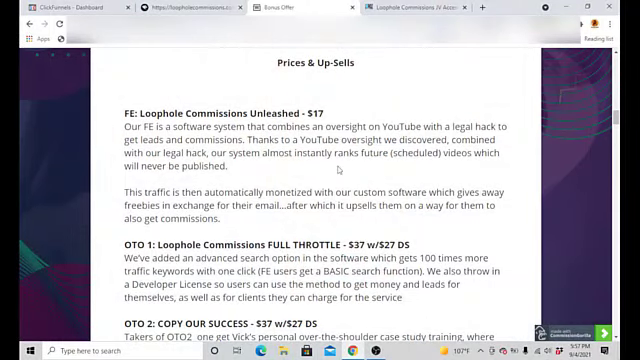
Scroll to the OTO 1–3 descriptions, from Full Throttle and Copy Our Success to DFY Auto-Income
scroll("down", 3)
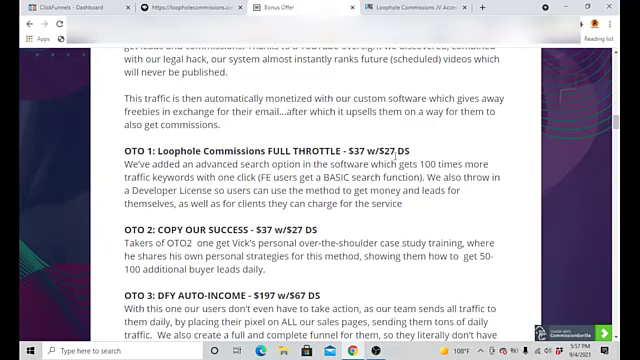
scroll("down", 3)
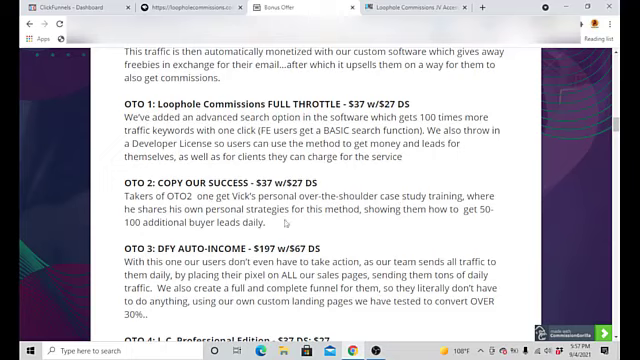
mouse_move(332, 226)
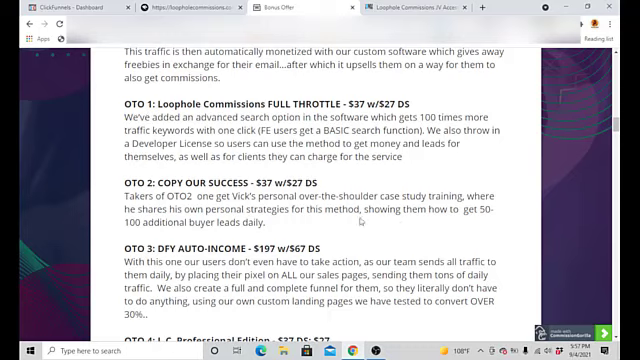
mouse_move(360, 218)
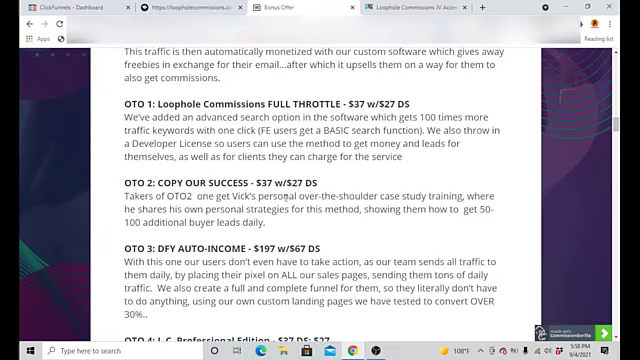
Scroll past OTO 4 Professional Edition and OTO 5 Guaranteed Income to the Key Benefits list
scroll("down", 3)
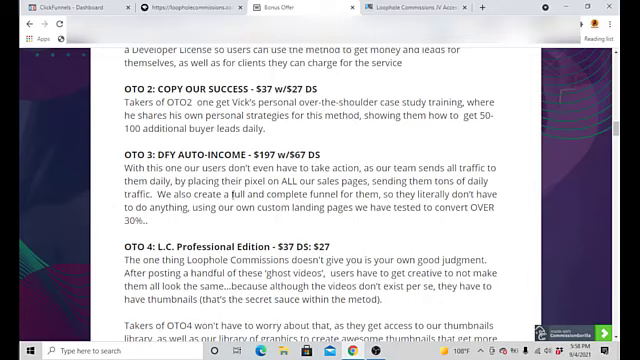
mouse_move(484, 232)
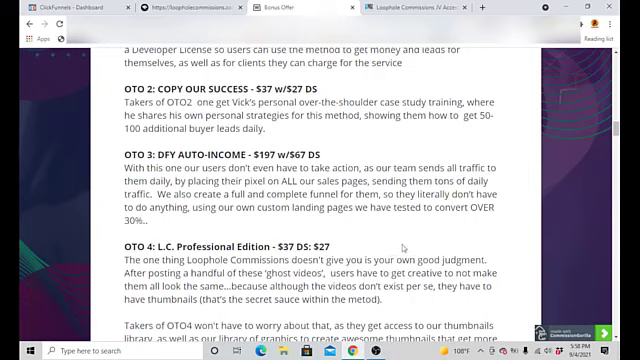
mouse_move(404, 248)
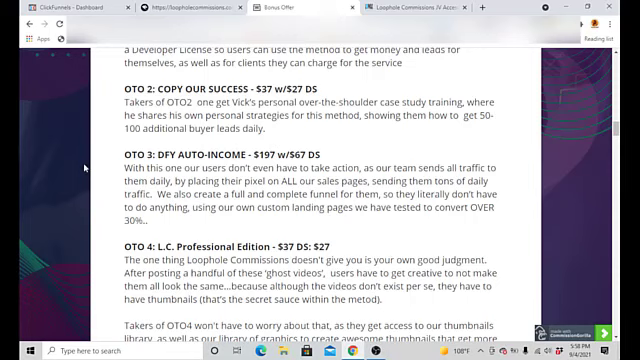
scroll("down", 3)
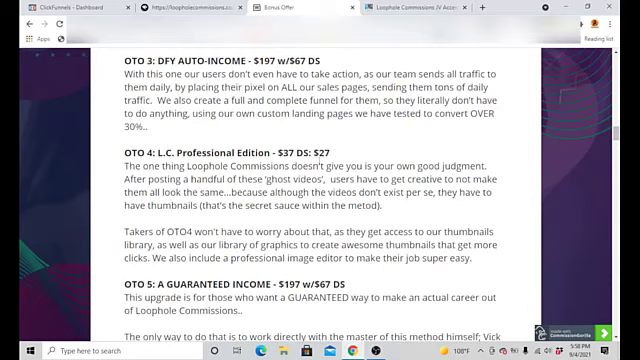
mouse_move(114, 172)
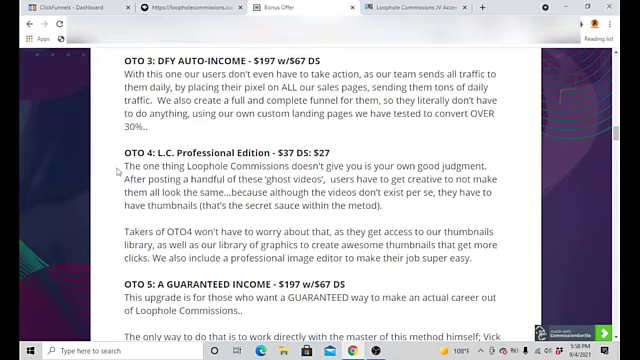
scroll("down", 3)
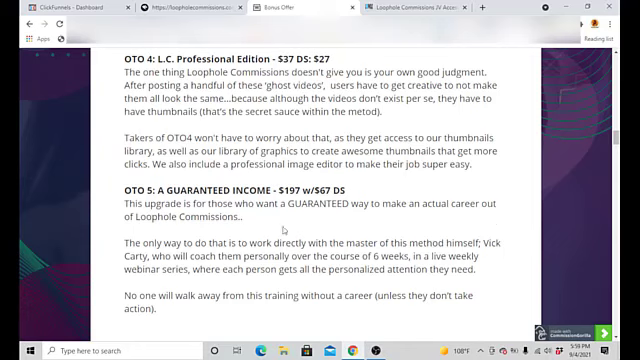
scroll("down", 3)
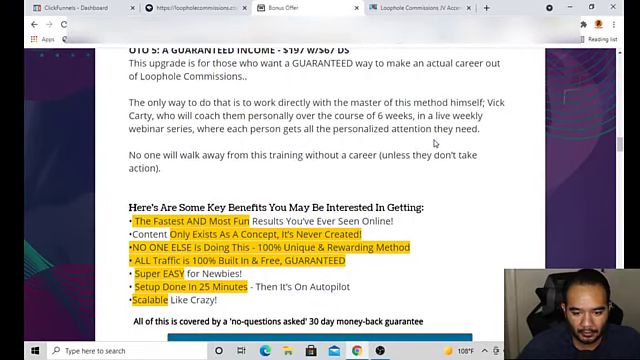
Scroll through the bonus images, countdown timer and closing purchase offer of the bonus page
scroll("down", 3)
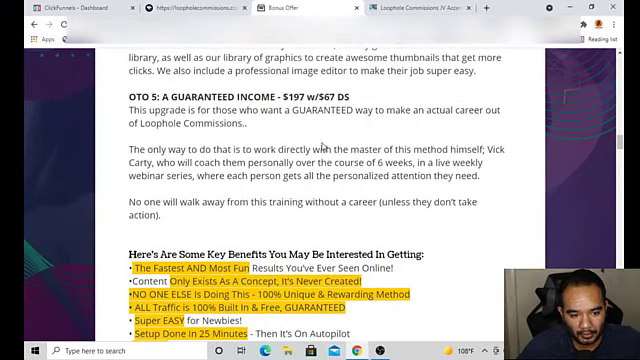
mouse_move(388, 132)
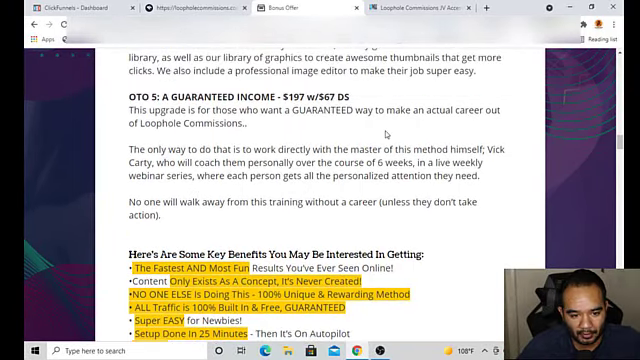
scroll("down", 3)
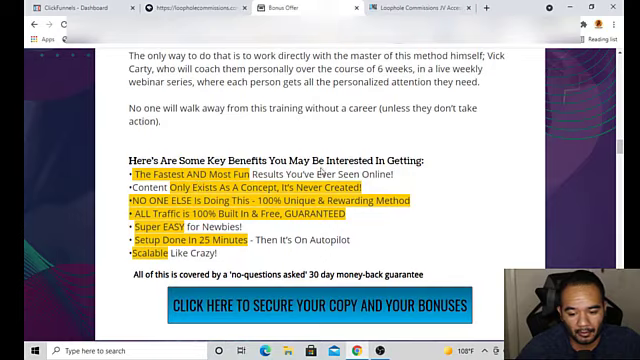
scroll("up", 3)
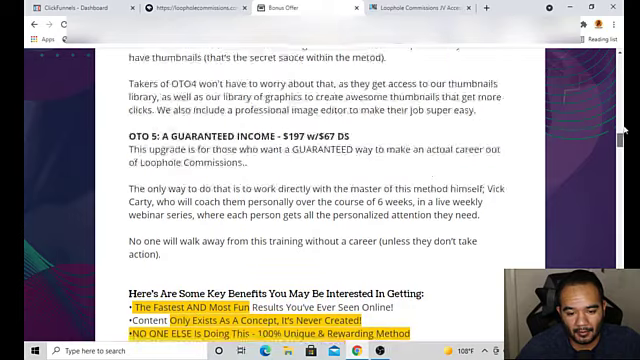
scroll("down", 3)
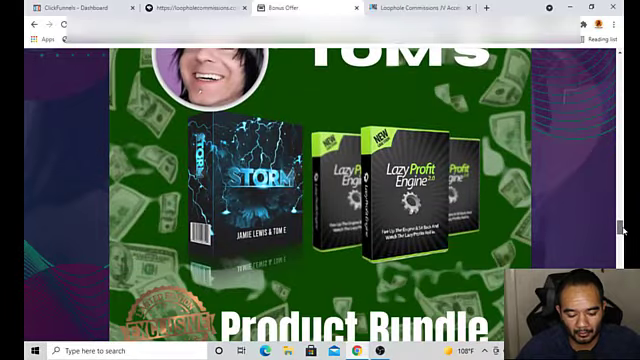
scroll("down", 3)
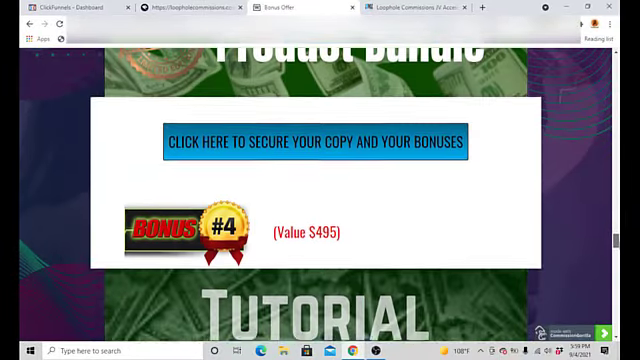
scroll("down", 3)
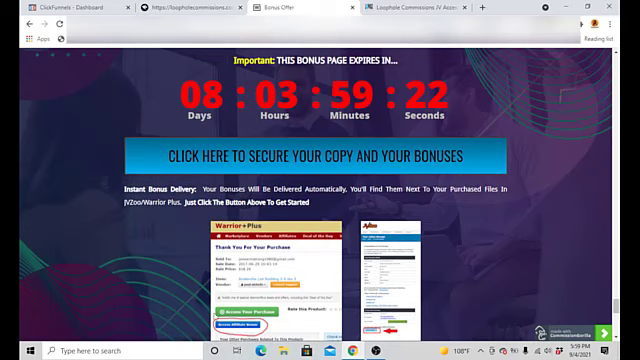
scroll("down", 3)
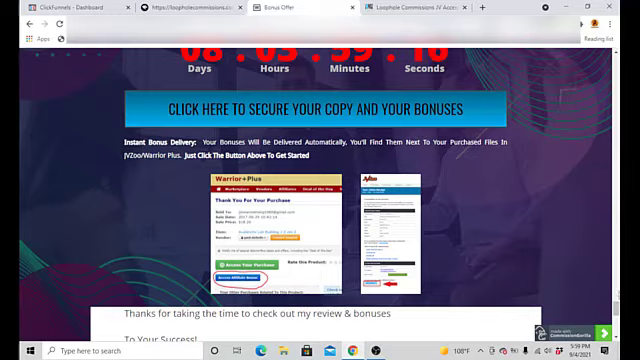
scroll("down", 3)
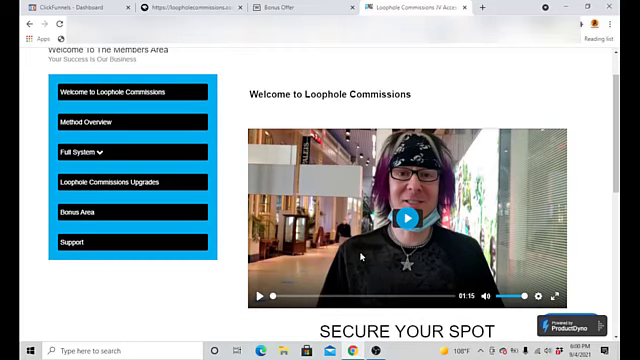
scroll("down", 3)
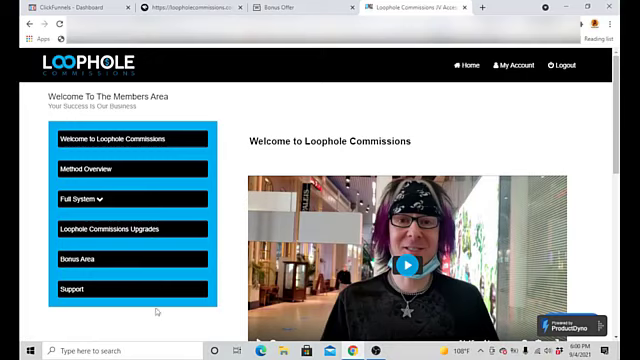
scroll("down", 3)
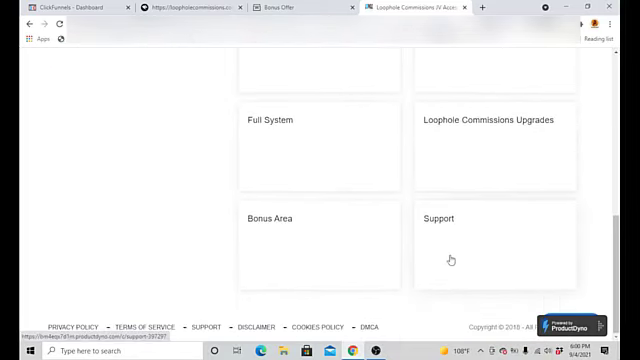
scroll("up", 3)
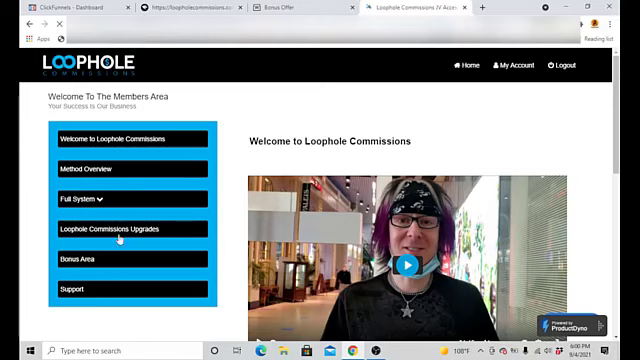
Open the Full System lesson's video list, then return to the bonus page's OTO 2–4 sections
left_click(90, 198)
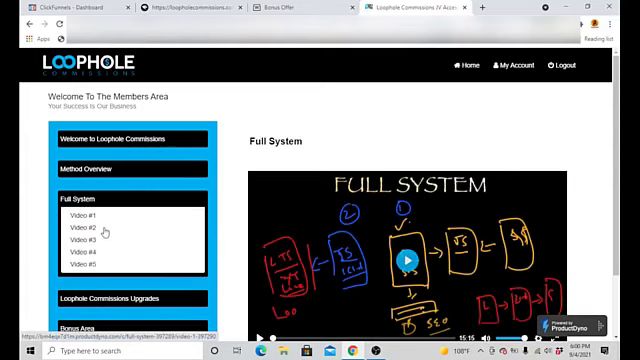
scroll("down", 3)
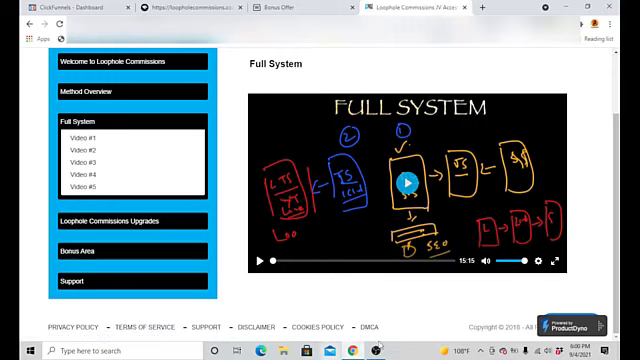
scroll("up", 3)
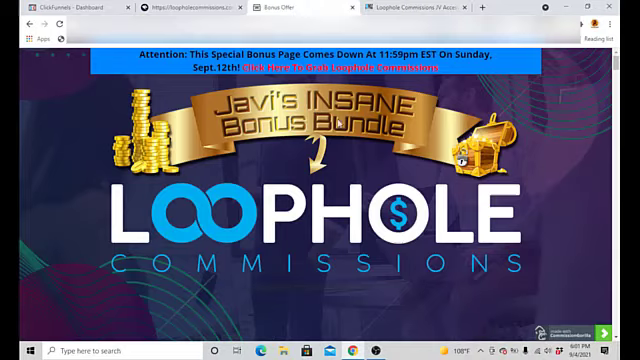
scroll("down", 3)
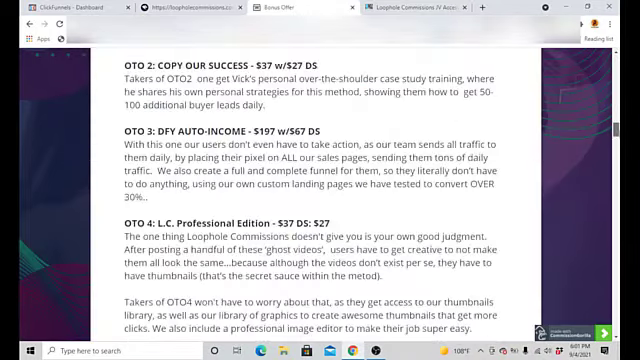